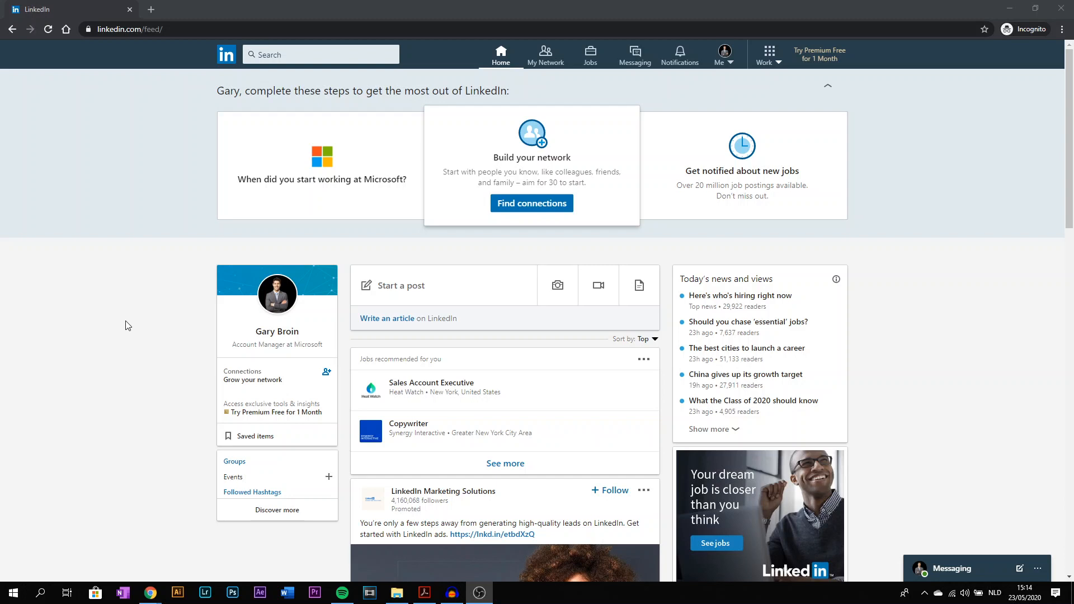
pyautogui.moveTo(170, 198)
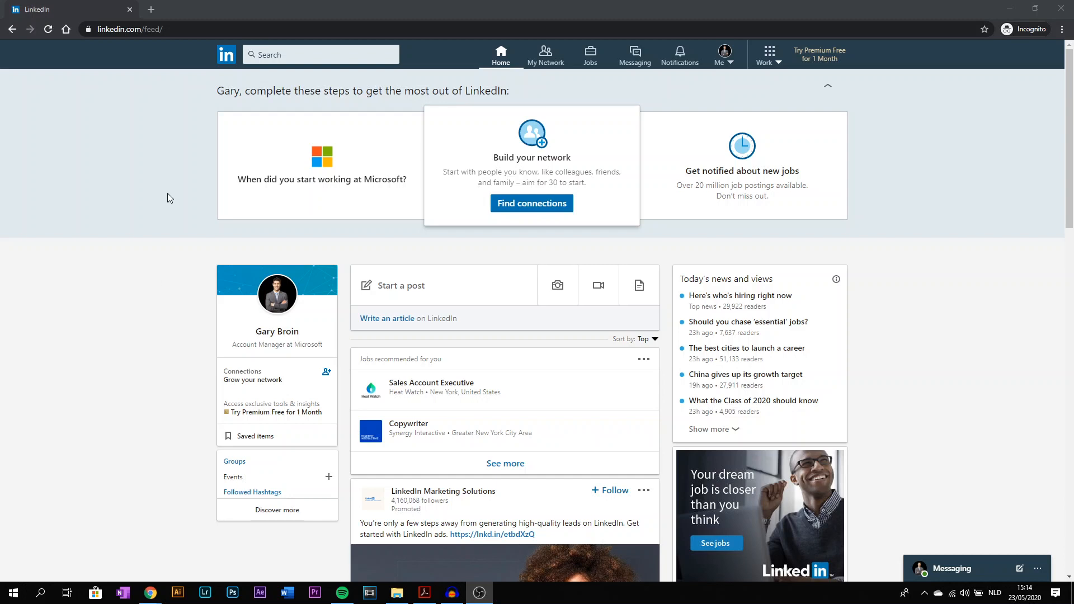
pyautogui.moveTo(380, 144)
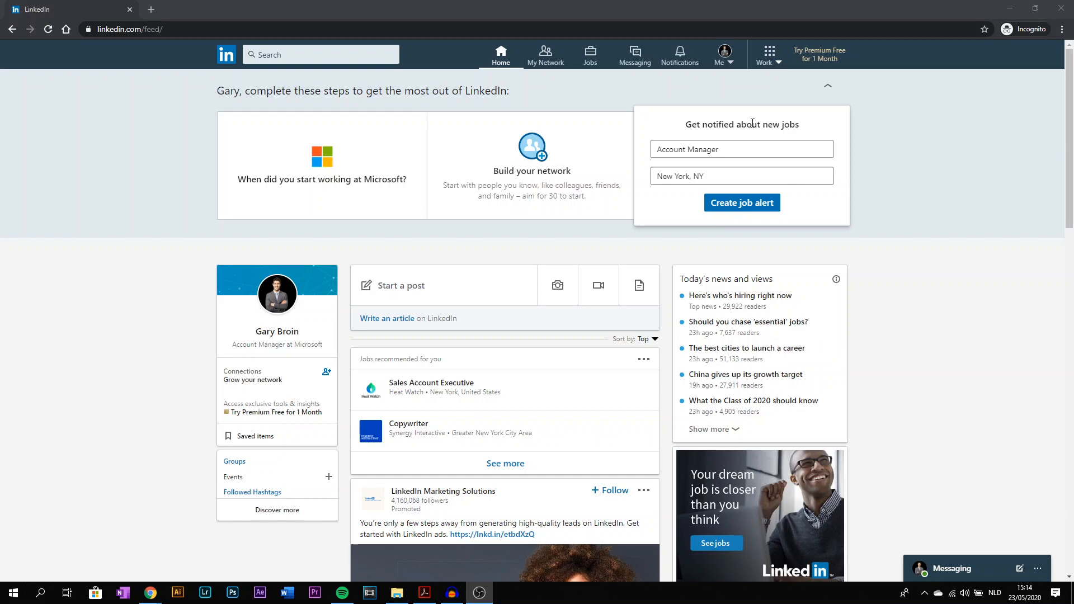
# Step: Go to Gary Broin's own profile and start changing the banner background photo
pyautogui.click(719, 54)
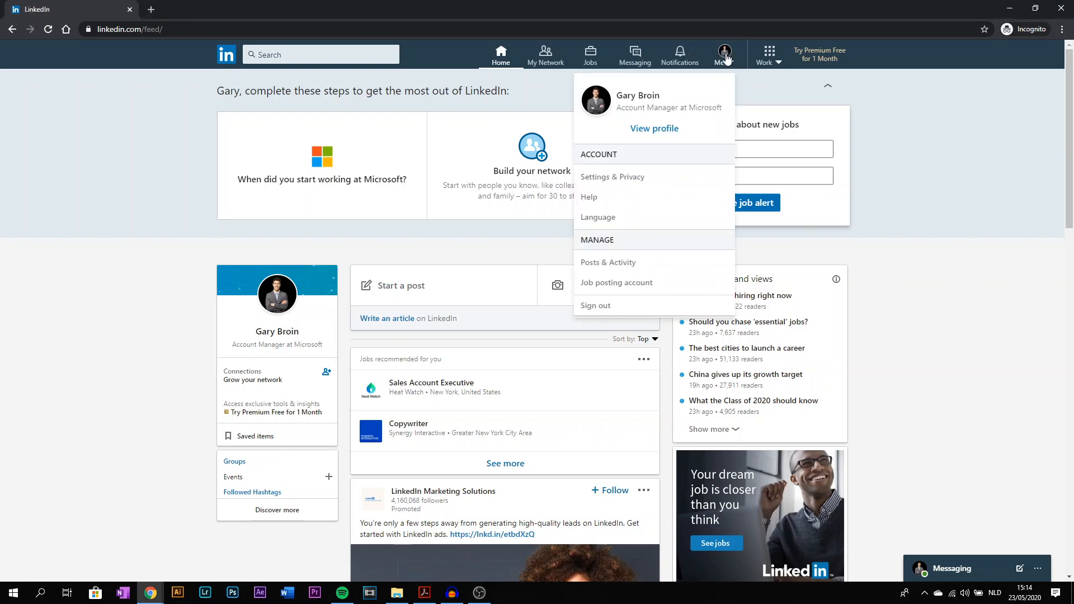
pyautogui.click(654, 128)
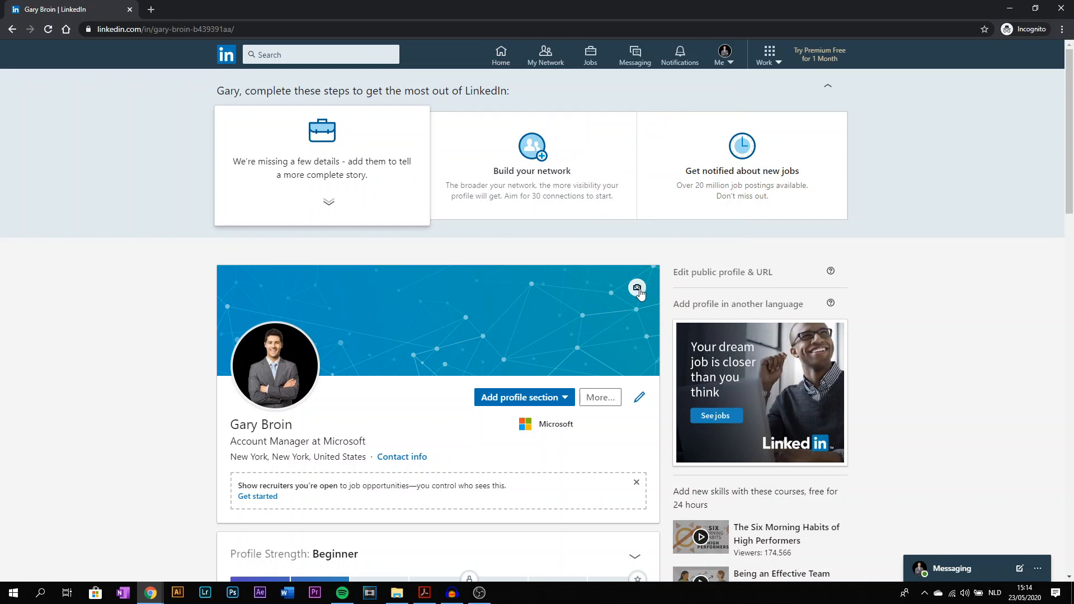
pyautogui.moveTo(642, 287)
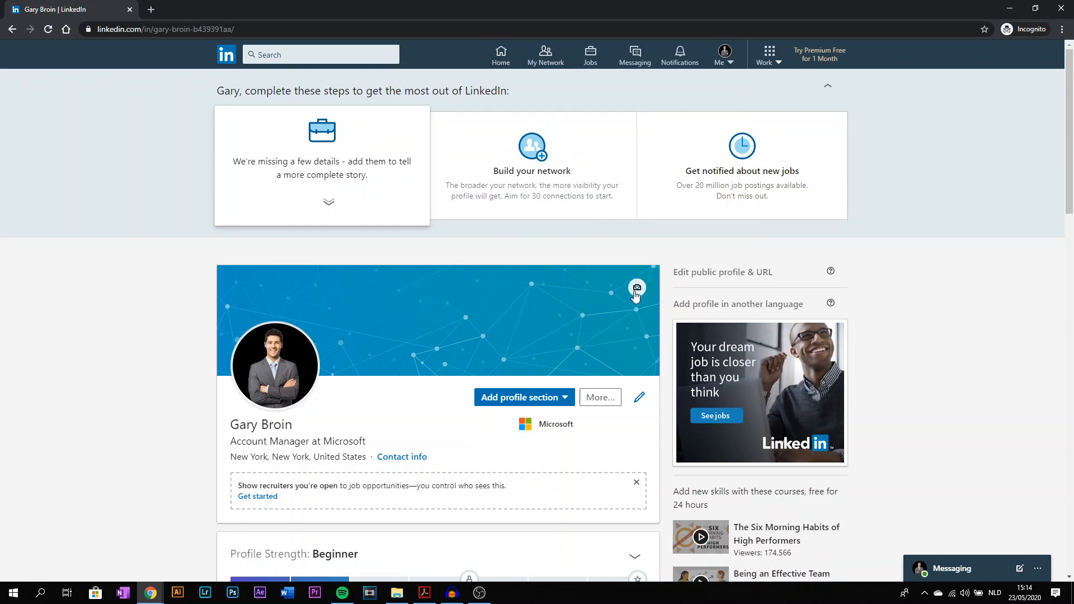
pyautogui.click(637, 288)
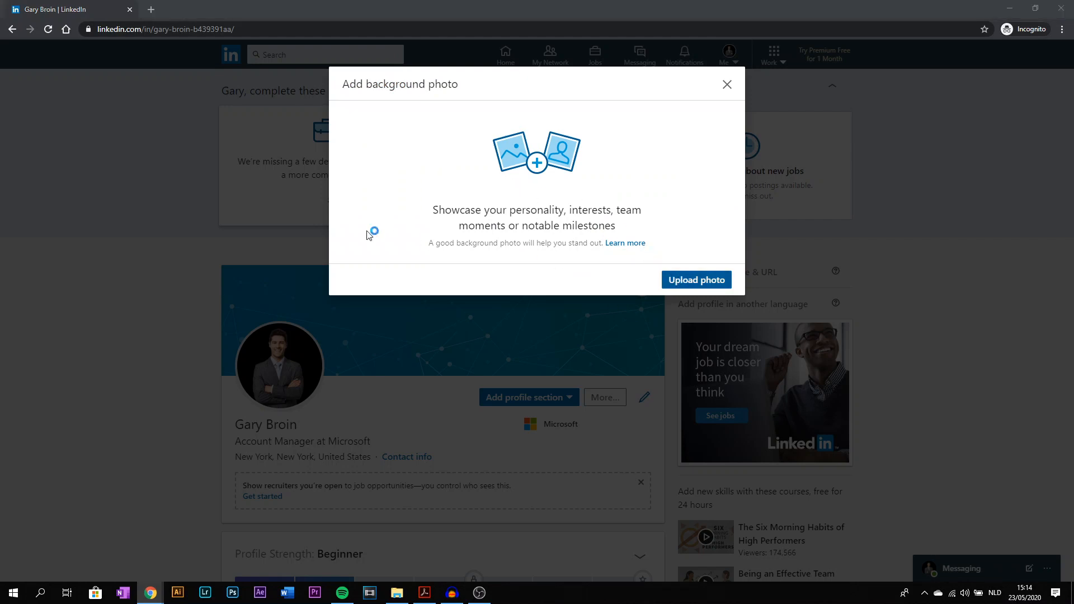
# Step: Upload the plain blue Template (4) image from the computer as the new background
pyautogui.click(695, 280)
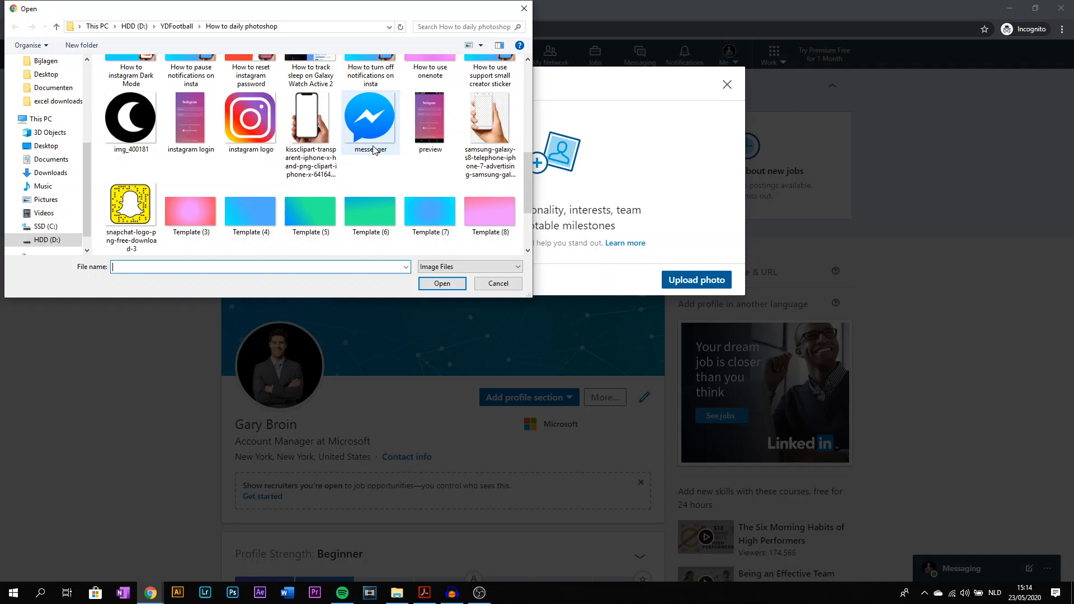
pyautogui.click(250, 133)
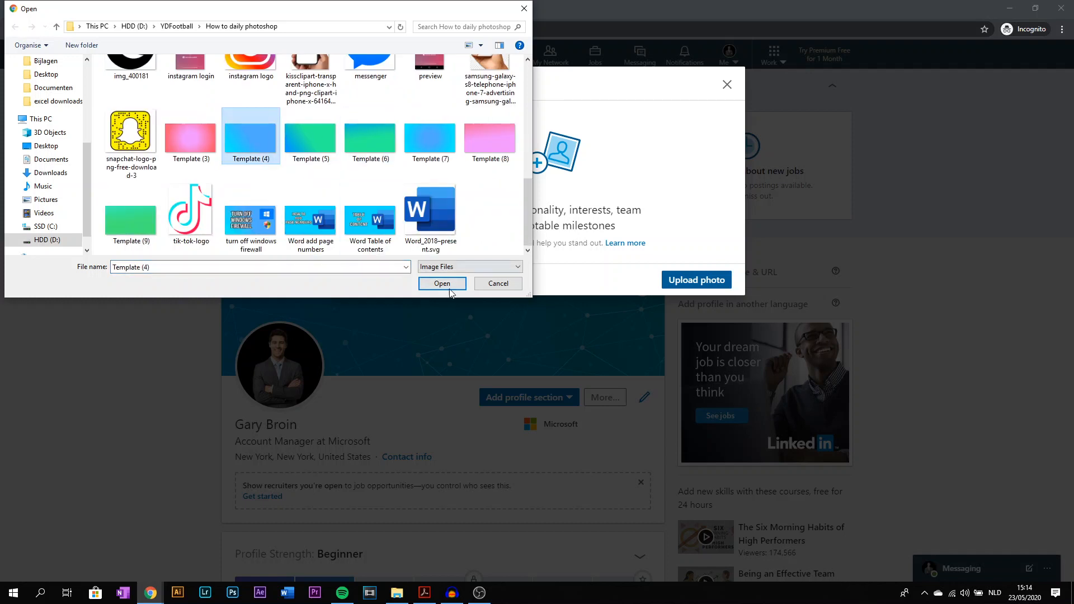
pyautogui.click(442, 283)
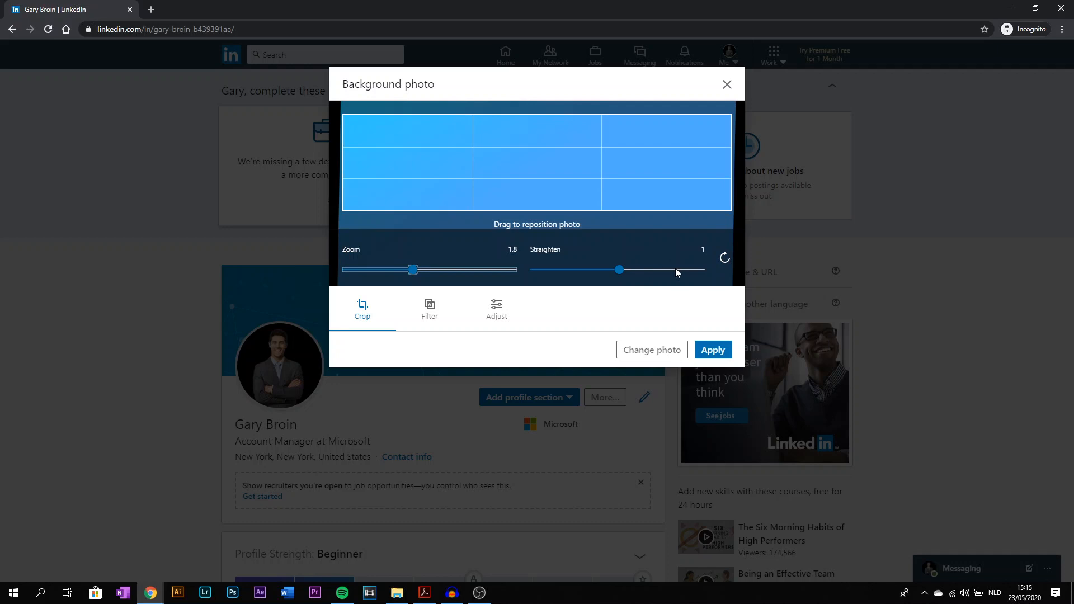
# Step: Review the Filter and Adjust options unchanged and apply the blue image as the background
pyautogui.click(429, 309)
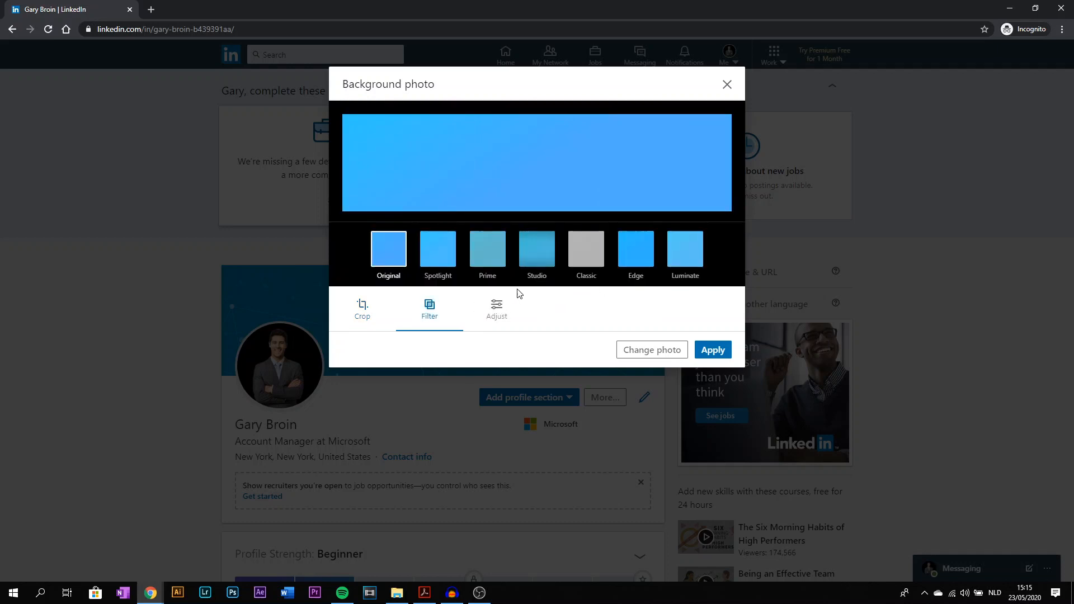
pyautogui.click(496, 308)
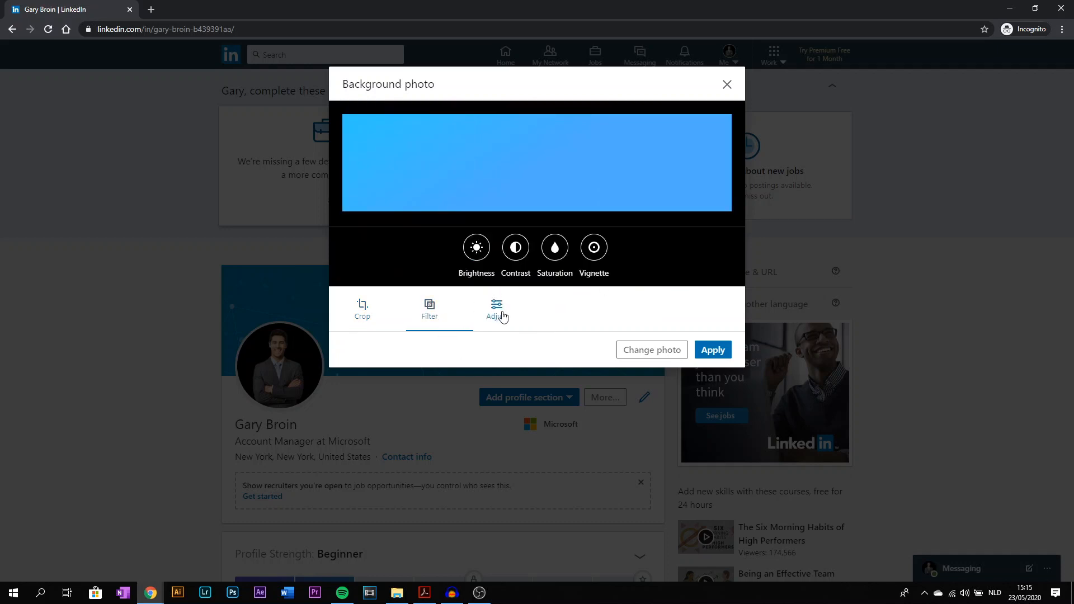
pyautogui.click(496, 310)
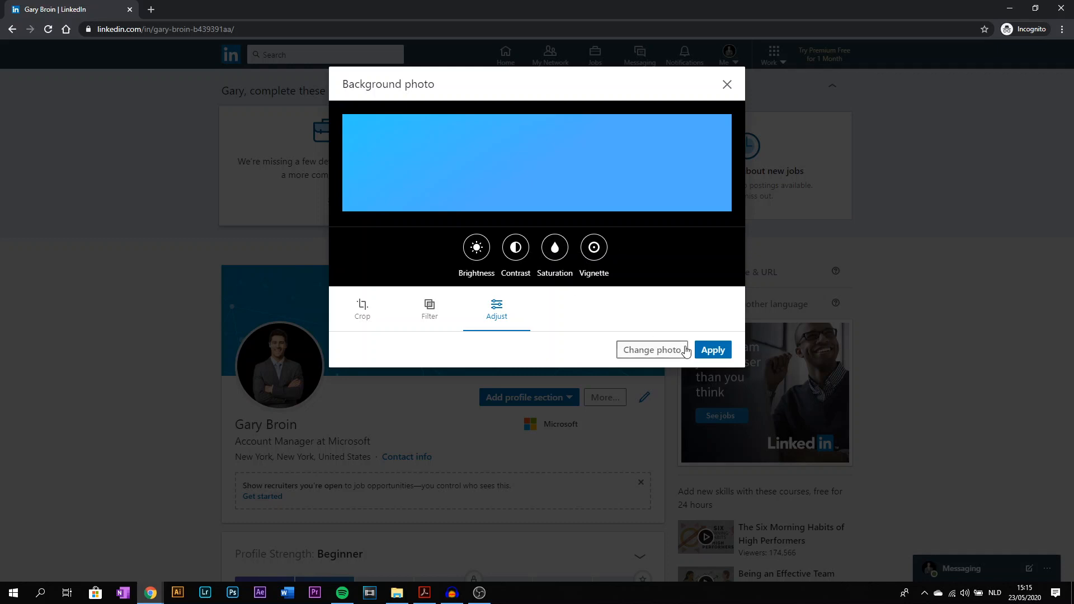
pyautogui.click(712, 350)
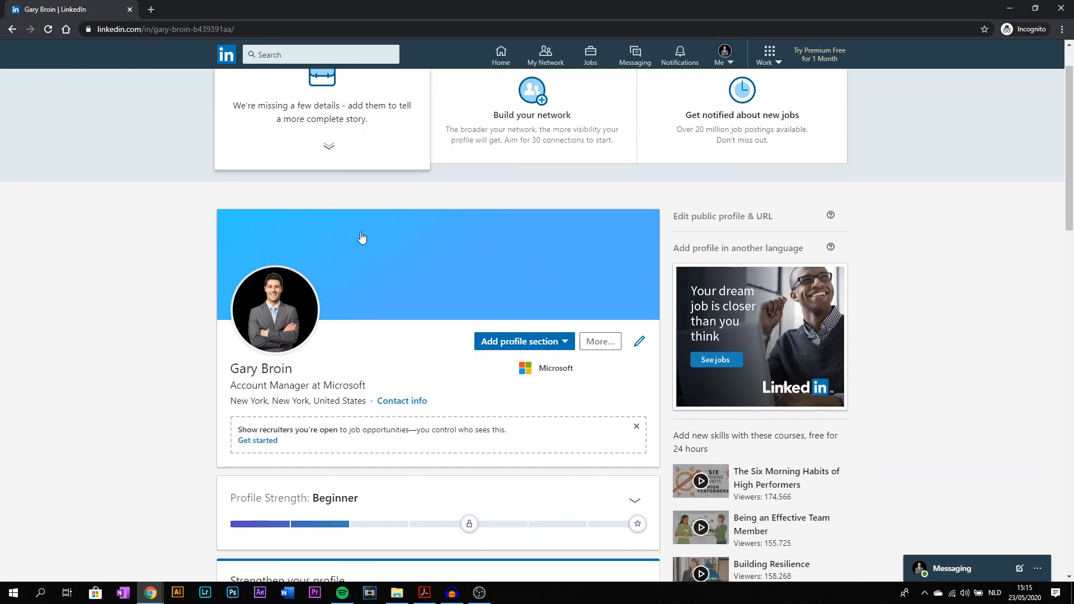
pyautogui.moveTo(372, 276)
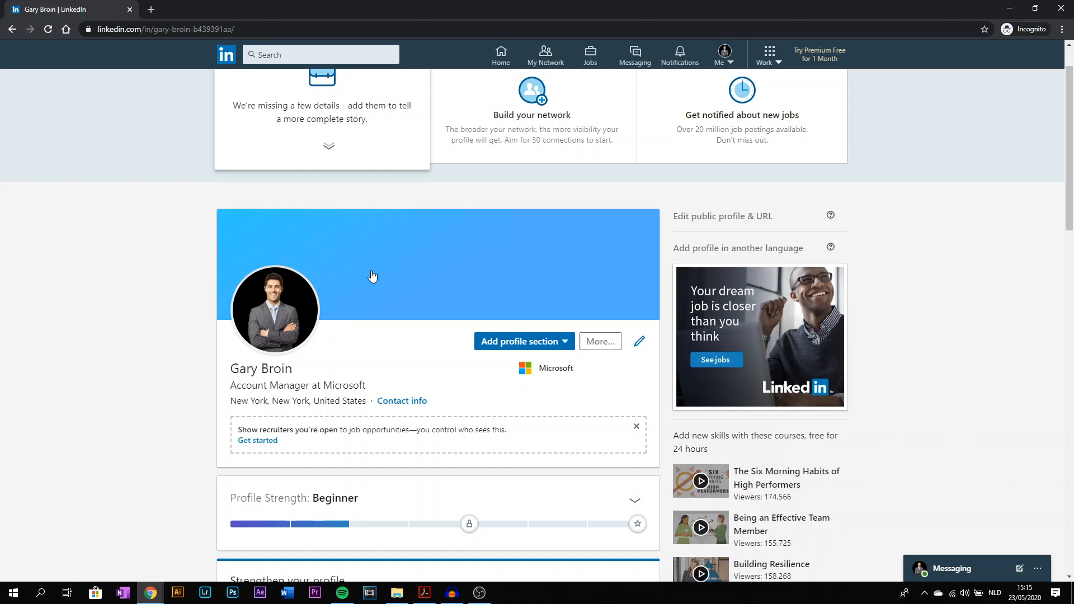
pyautogui.moveTo(636, 249)
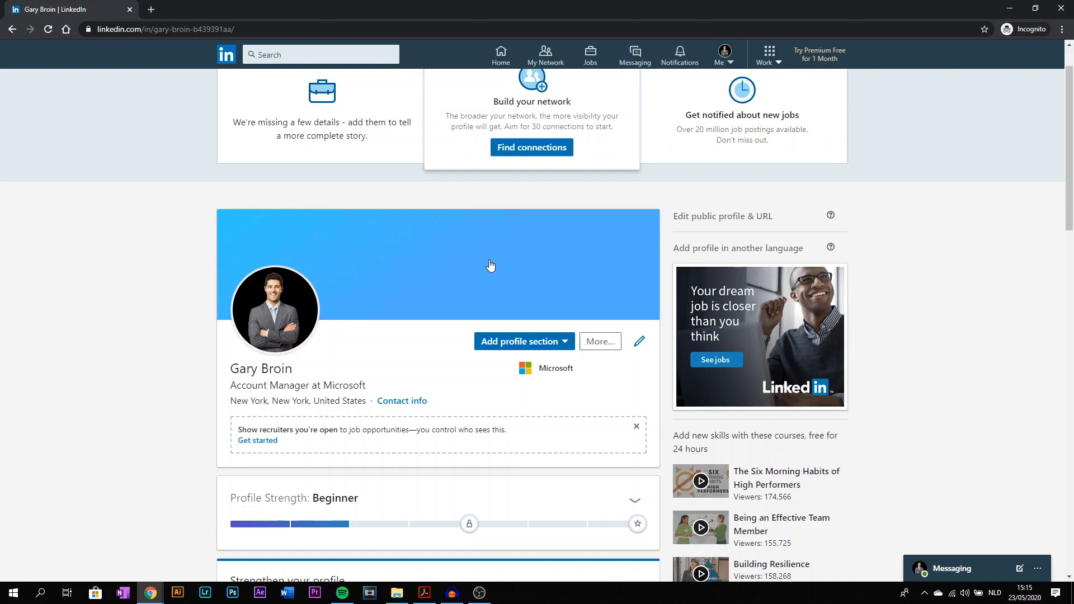
pyautogui.moveTo(558, 270)
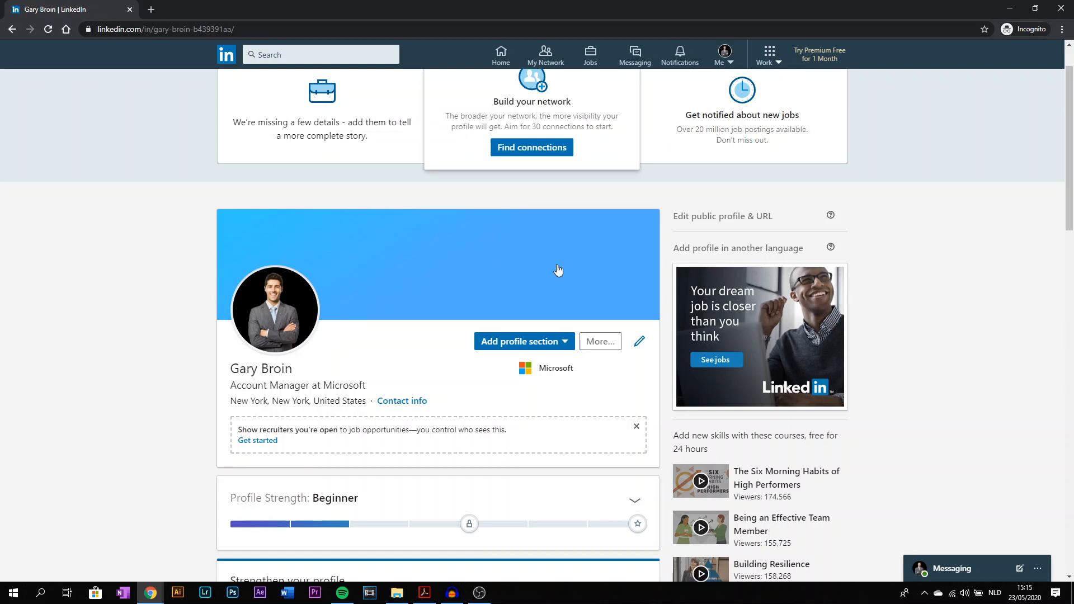